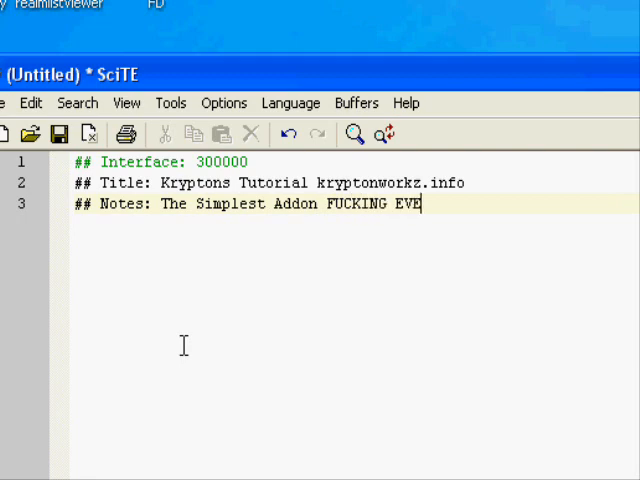
Step: Finish the Notes line with 'R!!!' and add an empty fourth line below it
type("R!!!")
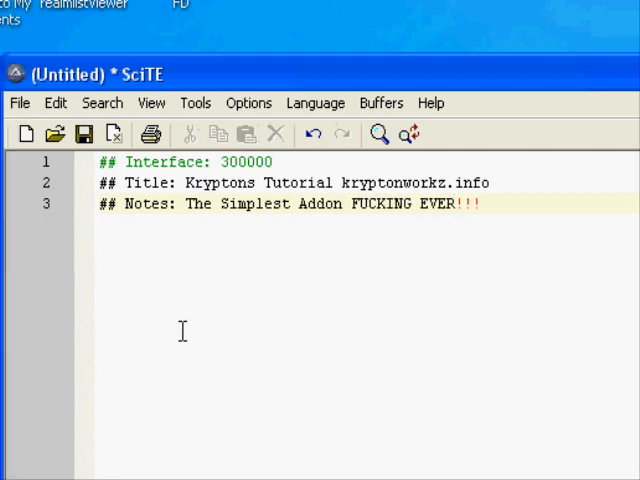
key("Return")
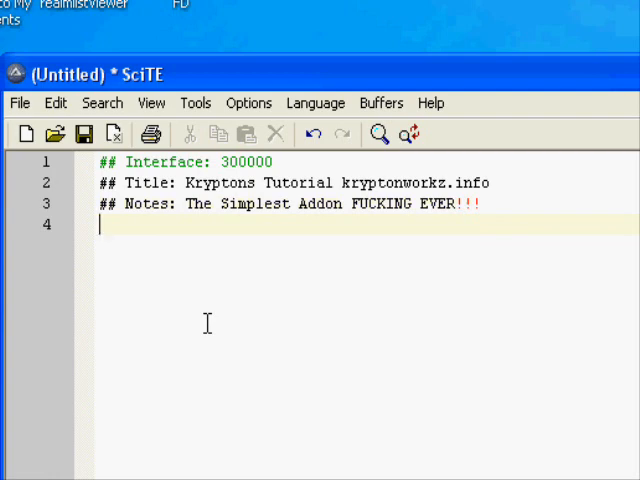
left_click(88, 134)
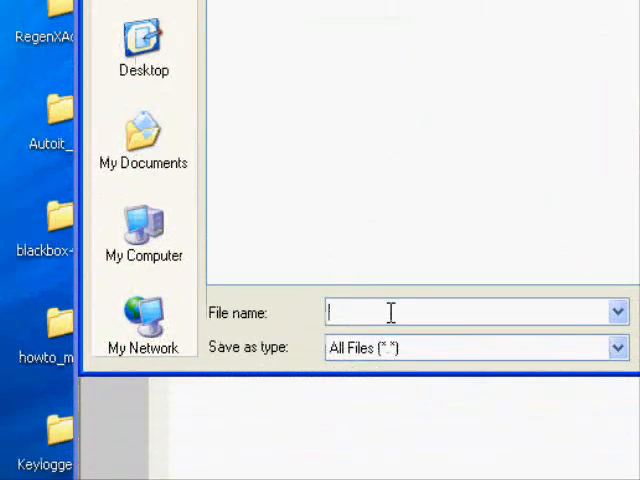